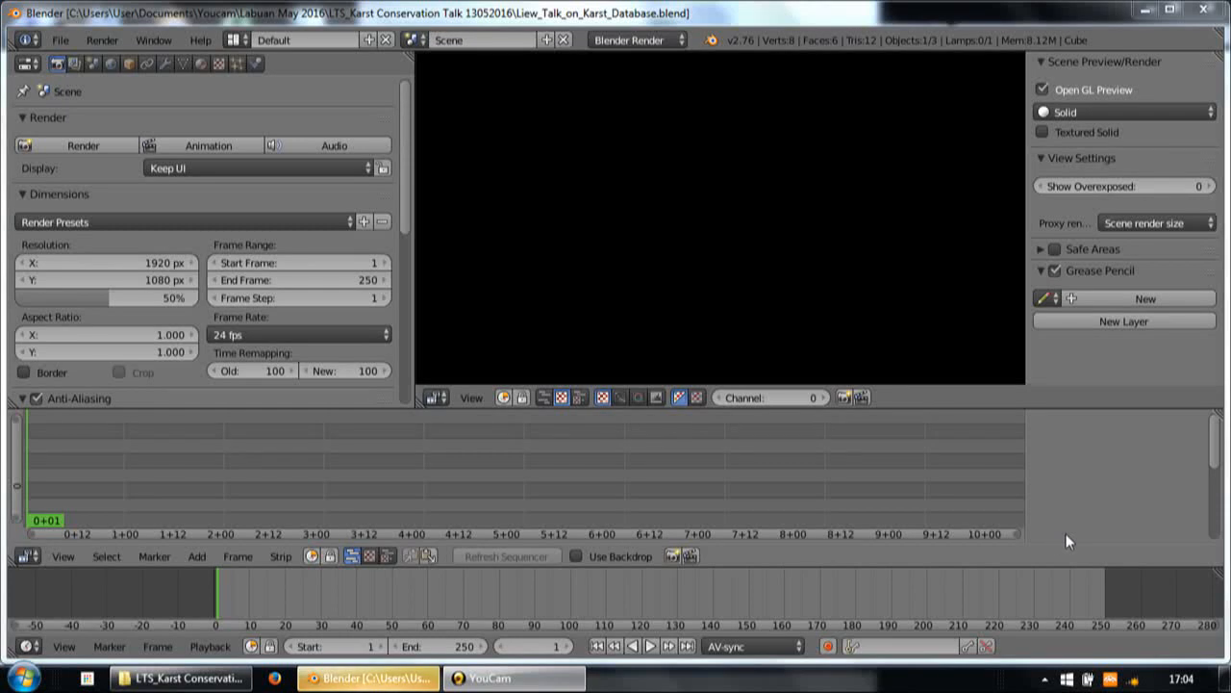
Glance at the folder of lecture video files and return to the Blender project
{"action": "left_click", "coordinate": [177, 677]}
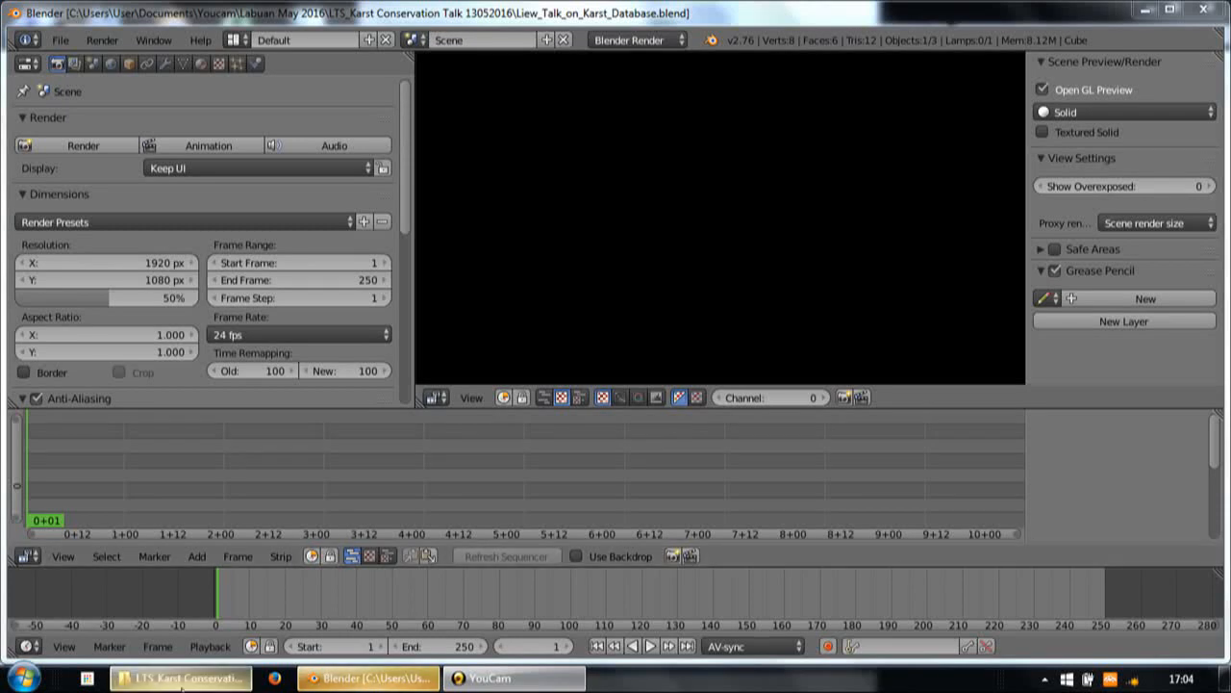
{"action": "left_click", "coordinate": [177, 678]}
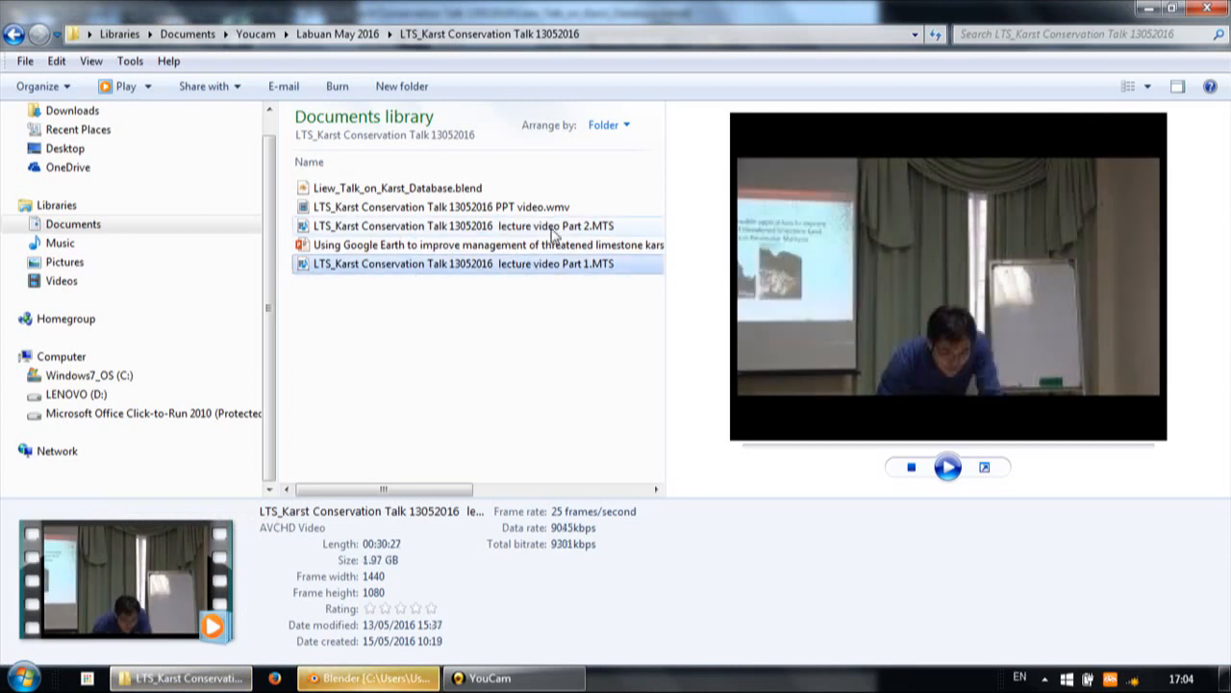
{"action": "left_click", "coordinate": [370, 677]}
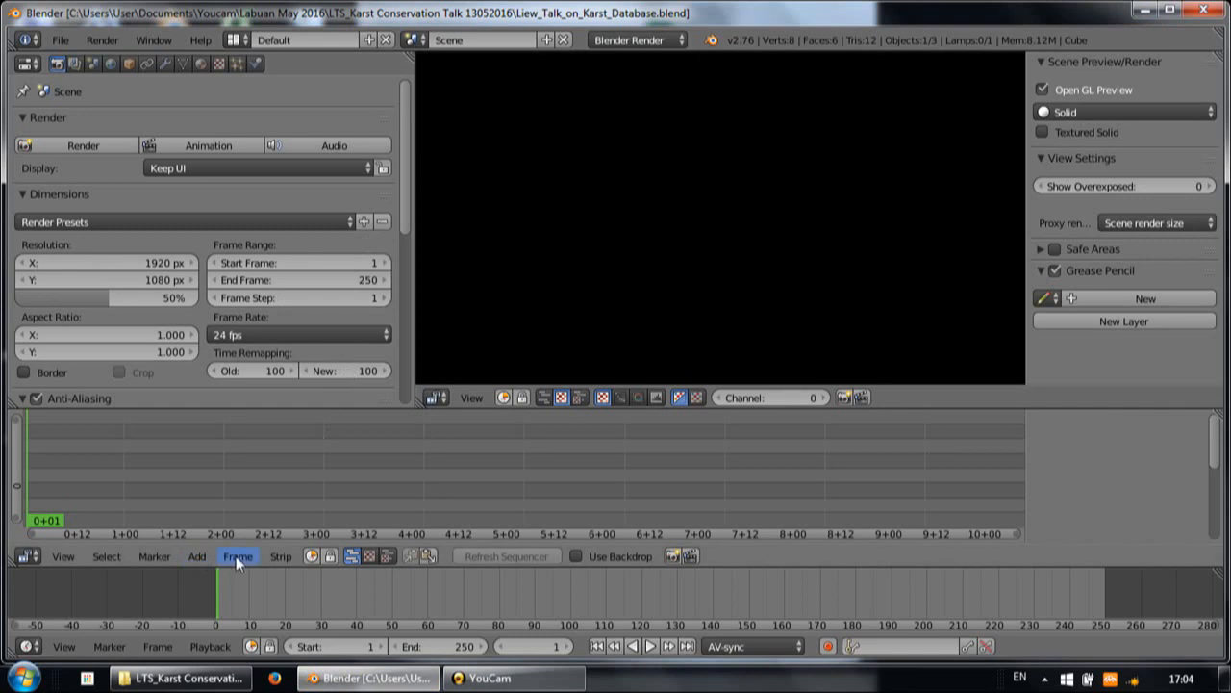
{"action": "mouse_move", "coordinate": [281, 556]}
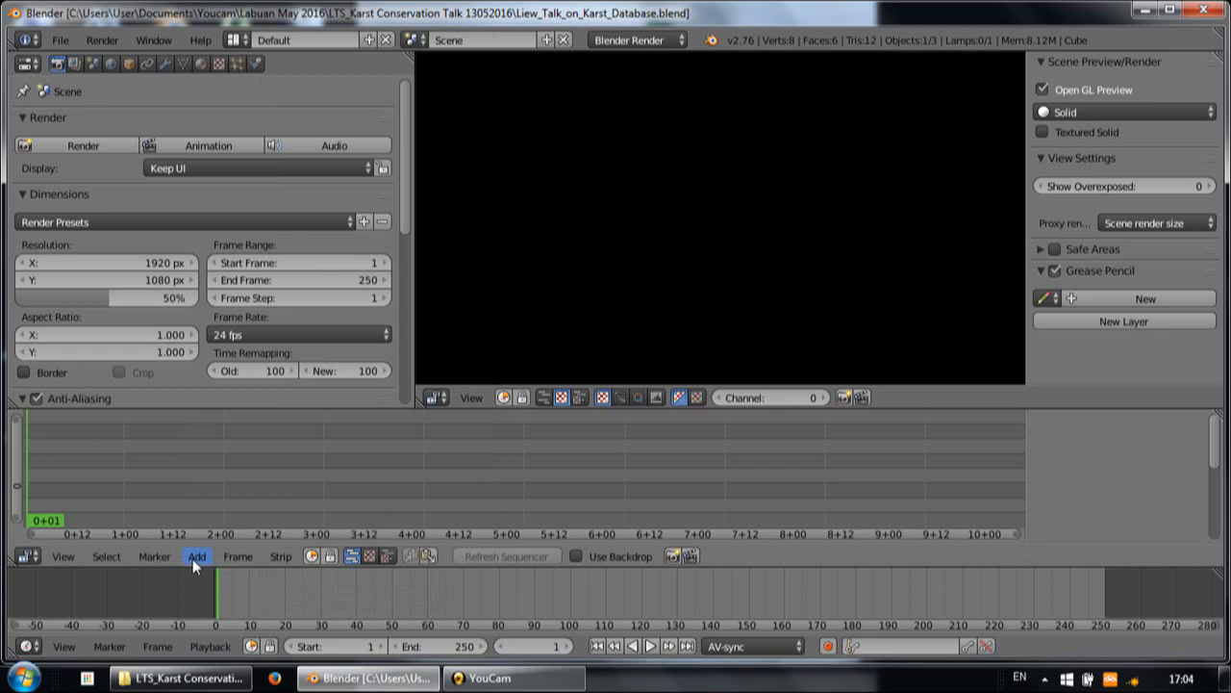
Start adding a movie strip and browse into the LTS_Karst Conservation Talk 13052016 folder
{"action": "left_click", "coordinate": [197, 556]}
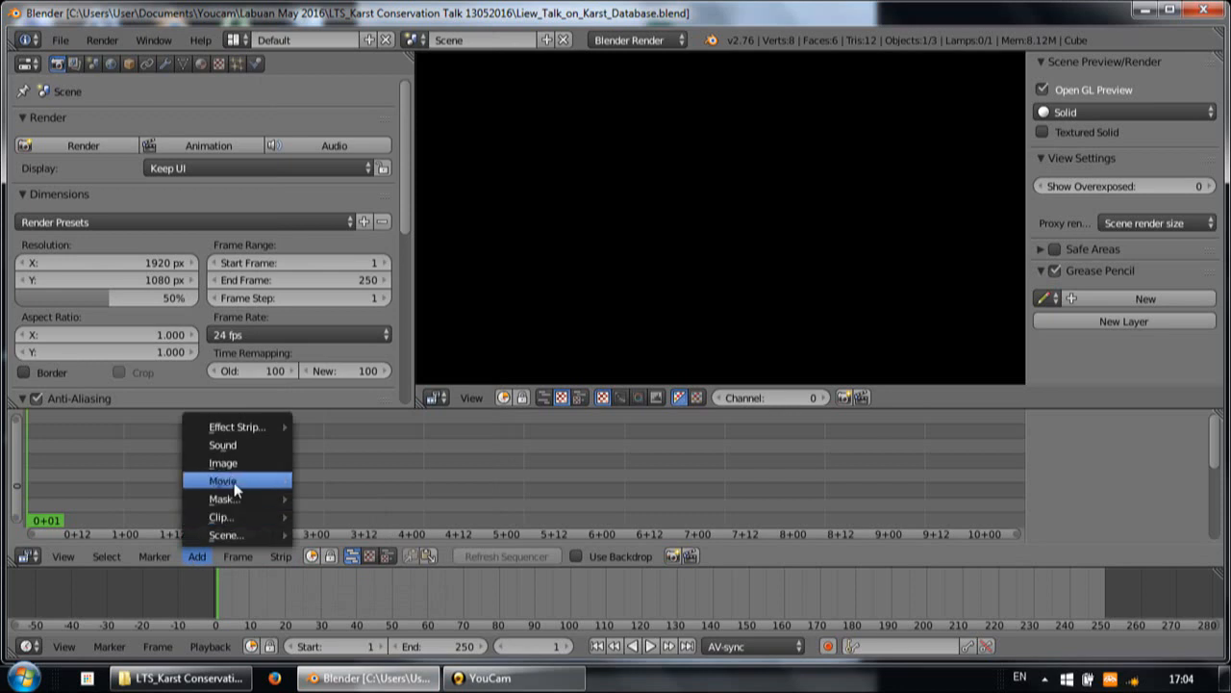
{"action": "left_click", "coordinate": [223, 481]}
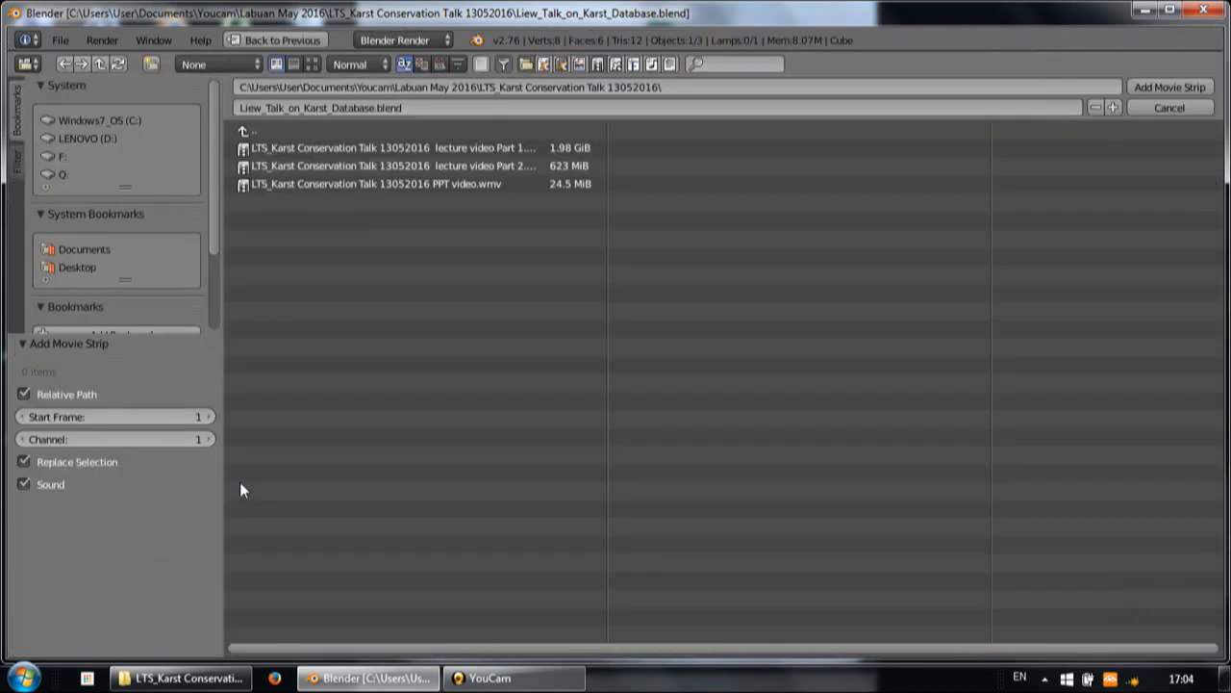
{"action": "left_click", "coordinate": [254, 131]}
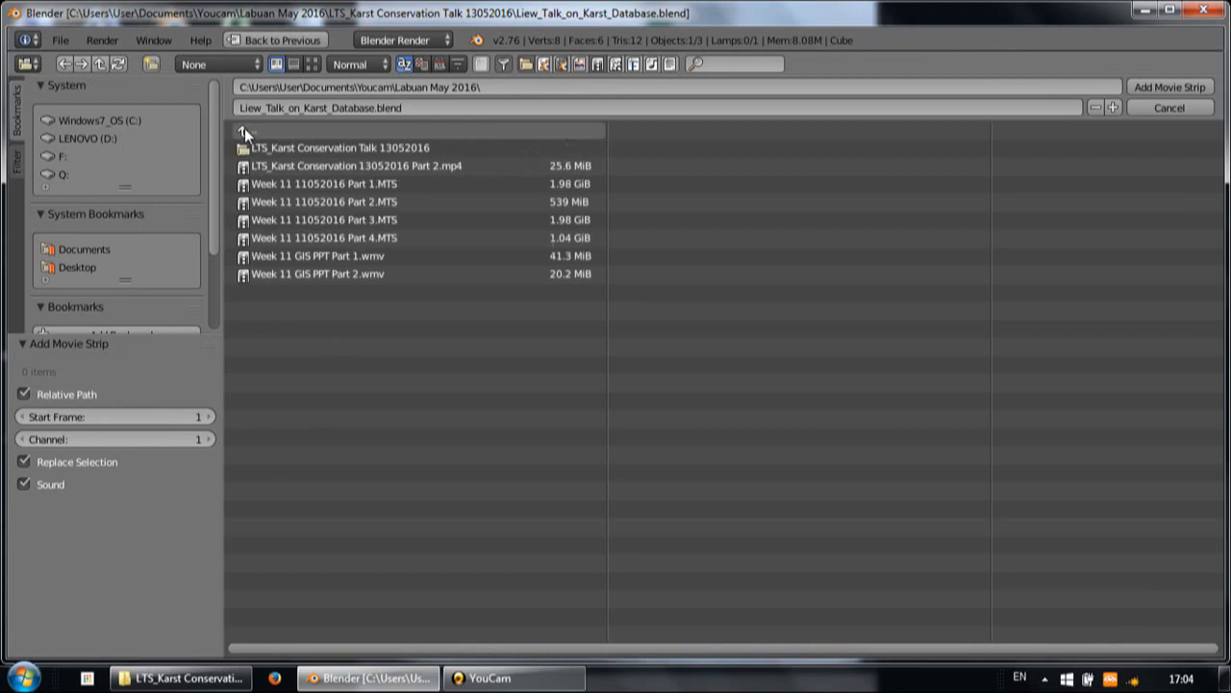
{"action": "double_click", "coordinate": [338, 147]}
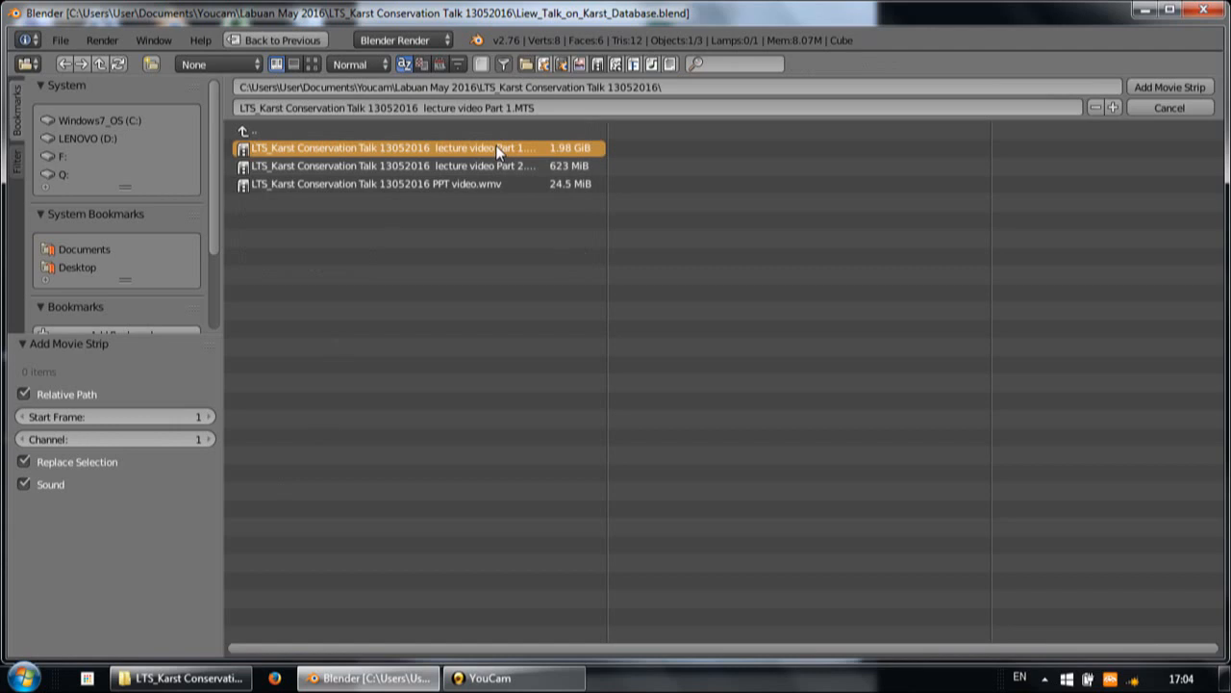
{"action": "mouse_move", "coordinate": [500, 166]}
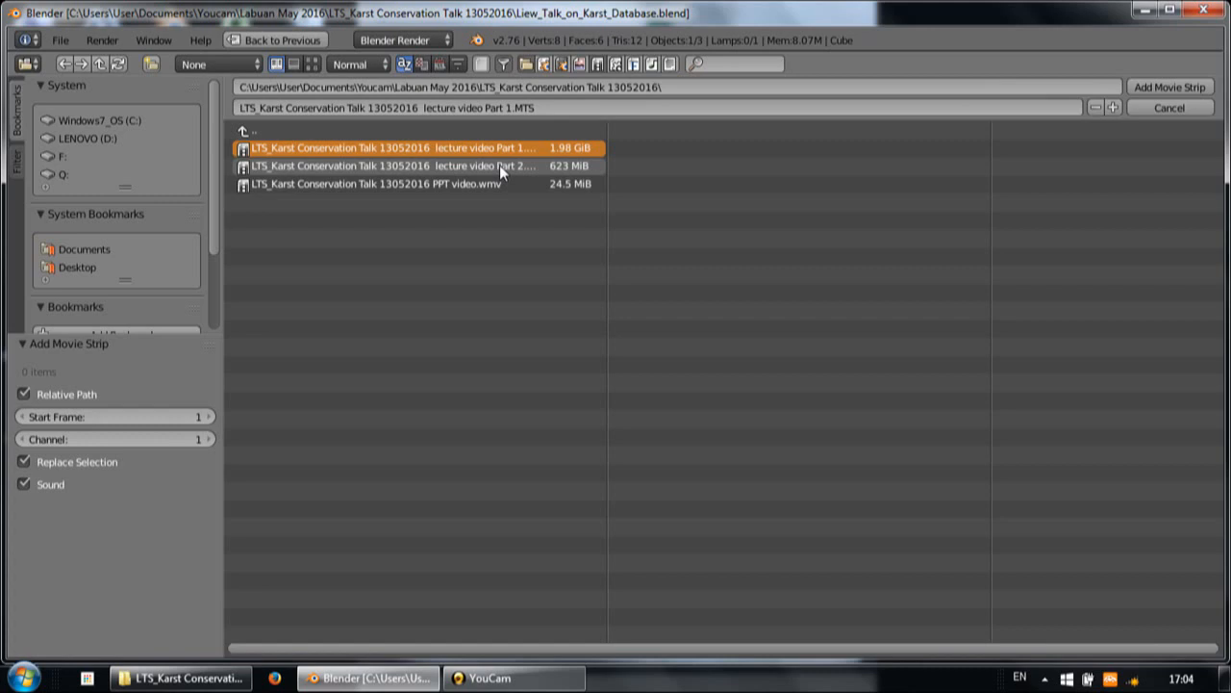
Select lecture video Parts 1 and 2 together in the file chooser
{"action": "left_click", "coordinate": [419, 166]}
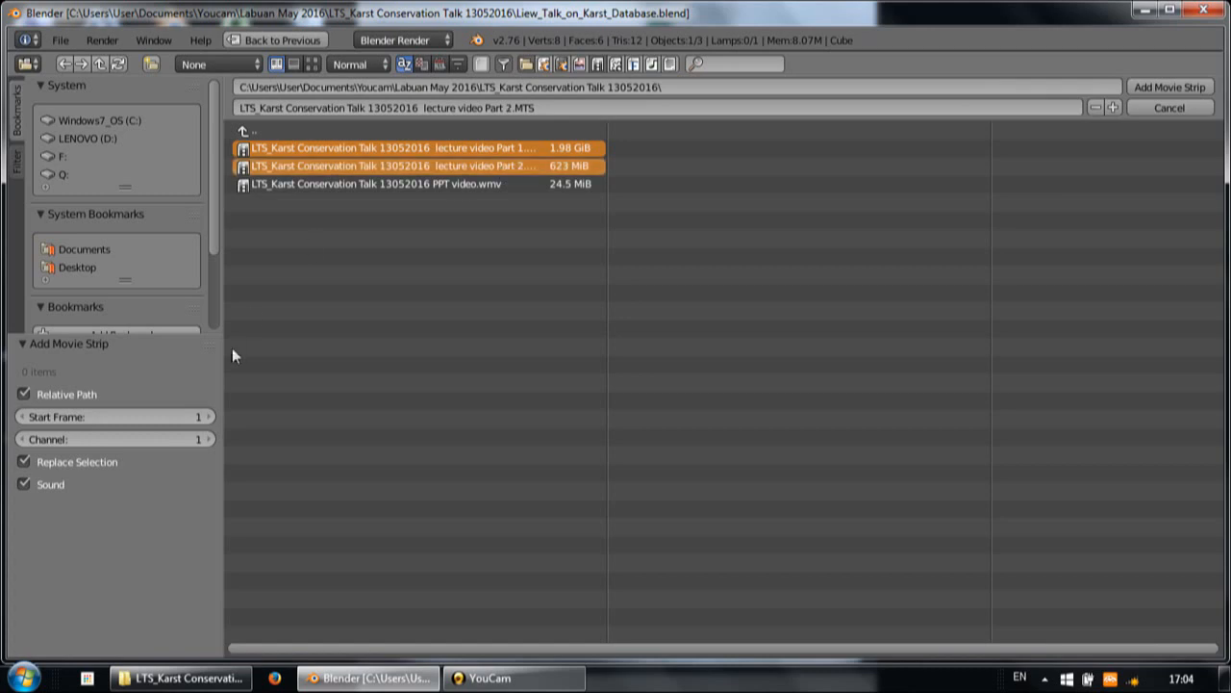
{"action": "left_click", "coordinate": [113, 416]}
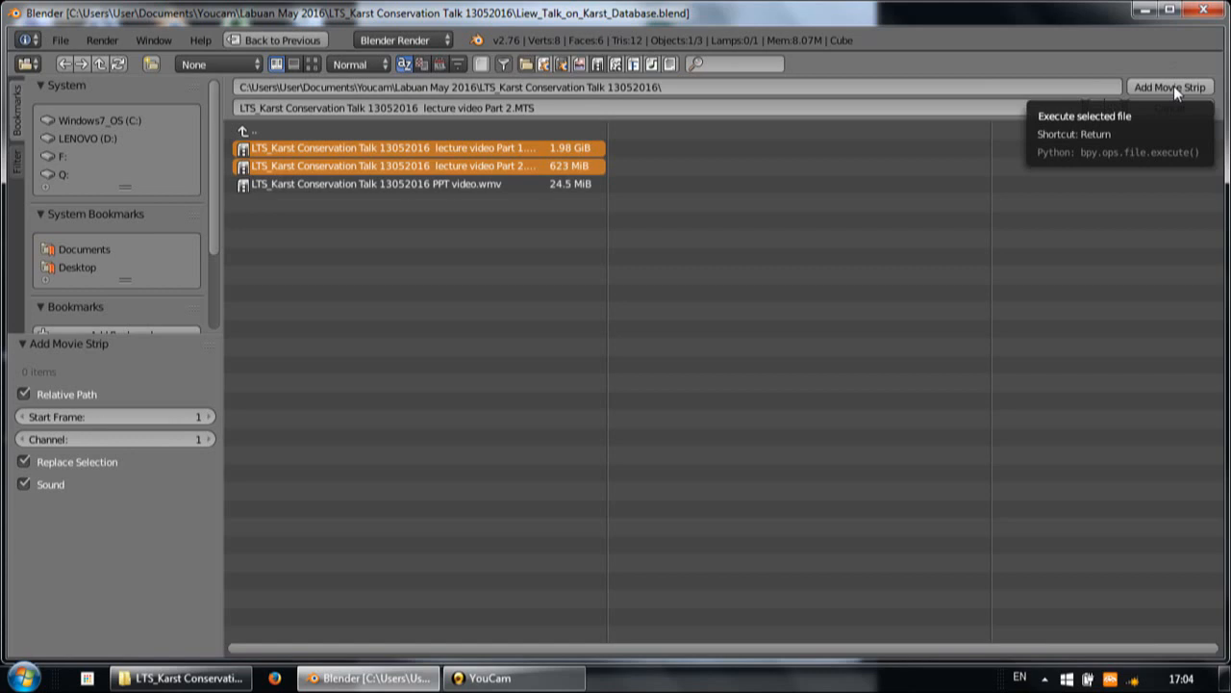
Add the selected lecture videos as movie and sound strips in the sequencer
{"action": "left_click", "coordinate": [1169, 87]}
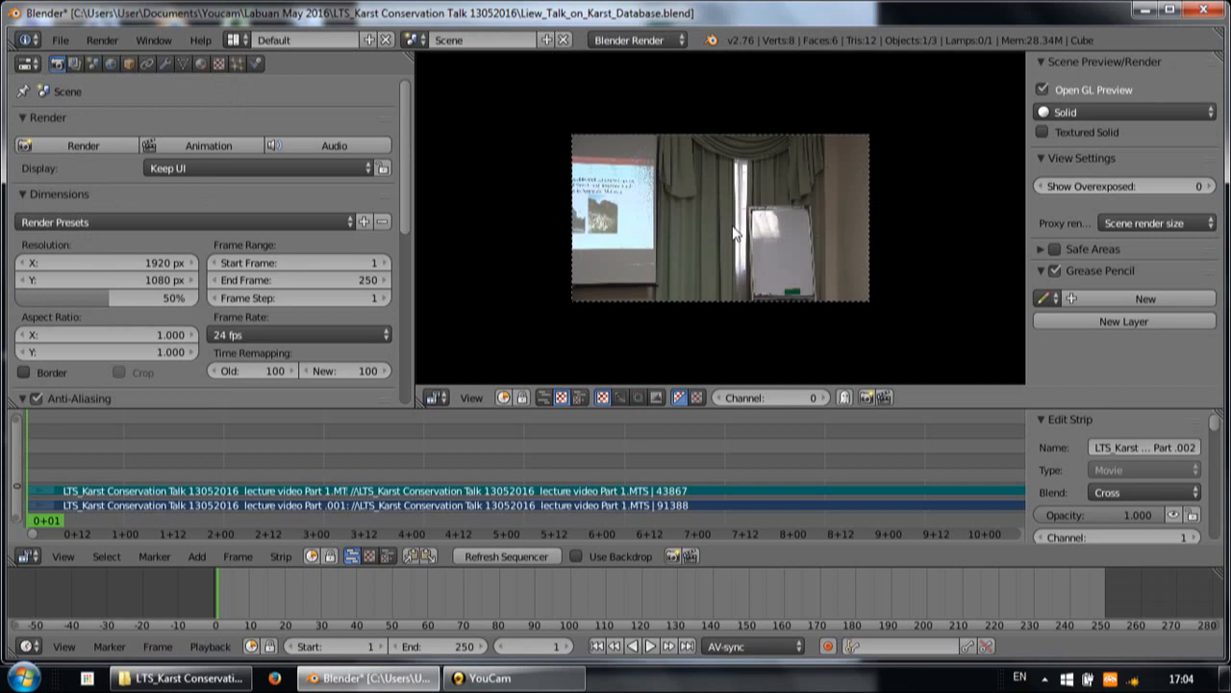
{"action": "mouse_move", "coordinate": [585, 196]}
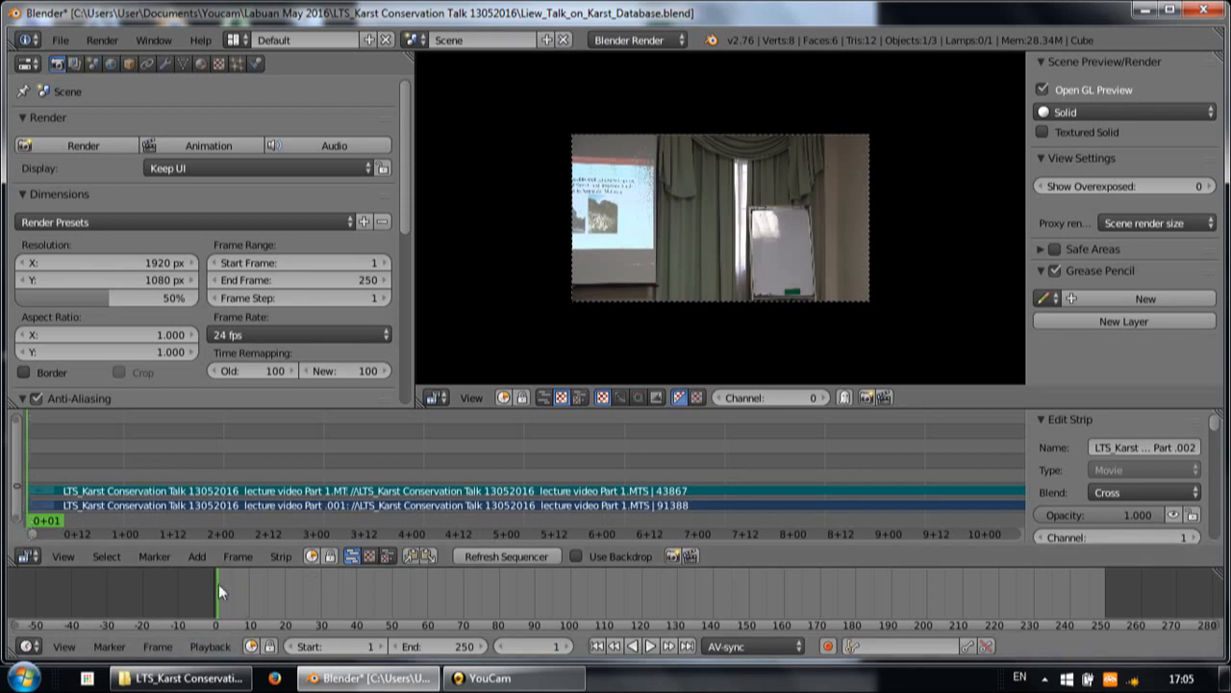
{"action": "mouse_move", "coordinate": [221, 625]}
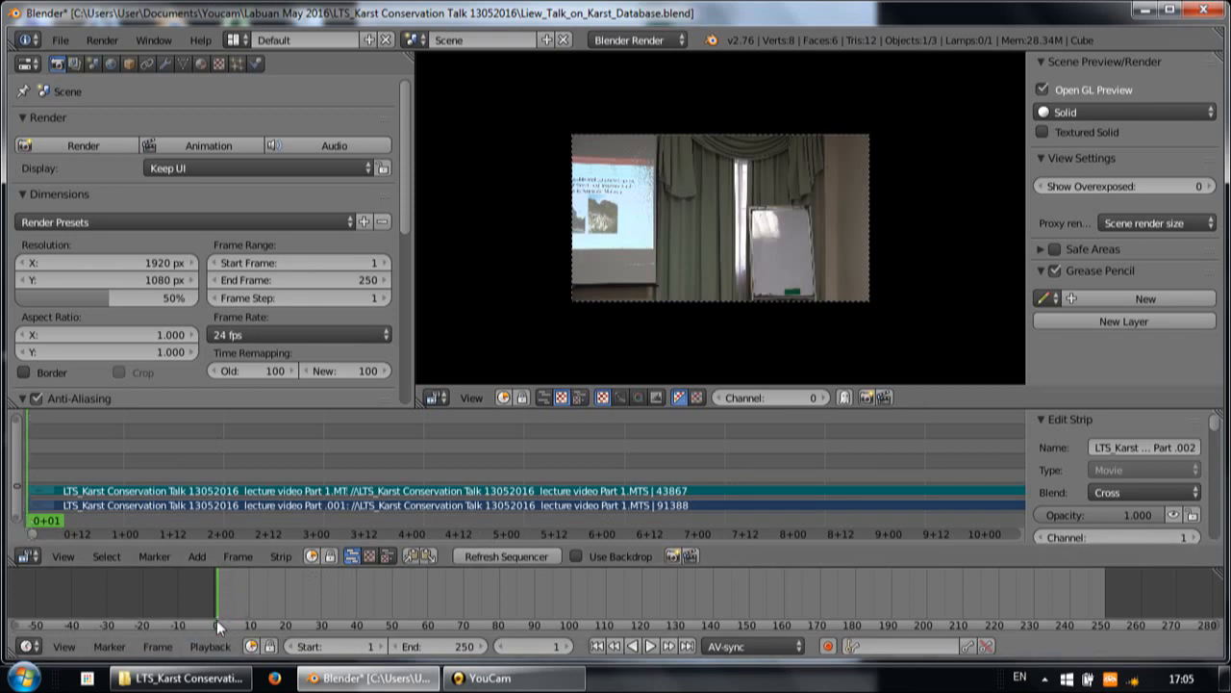
{"action": "mouse_move", "coordinate": [741, 480]}
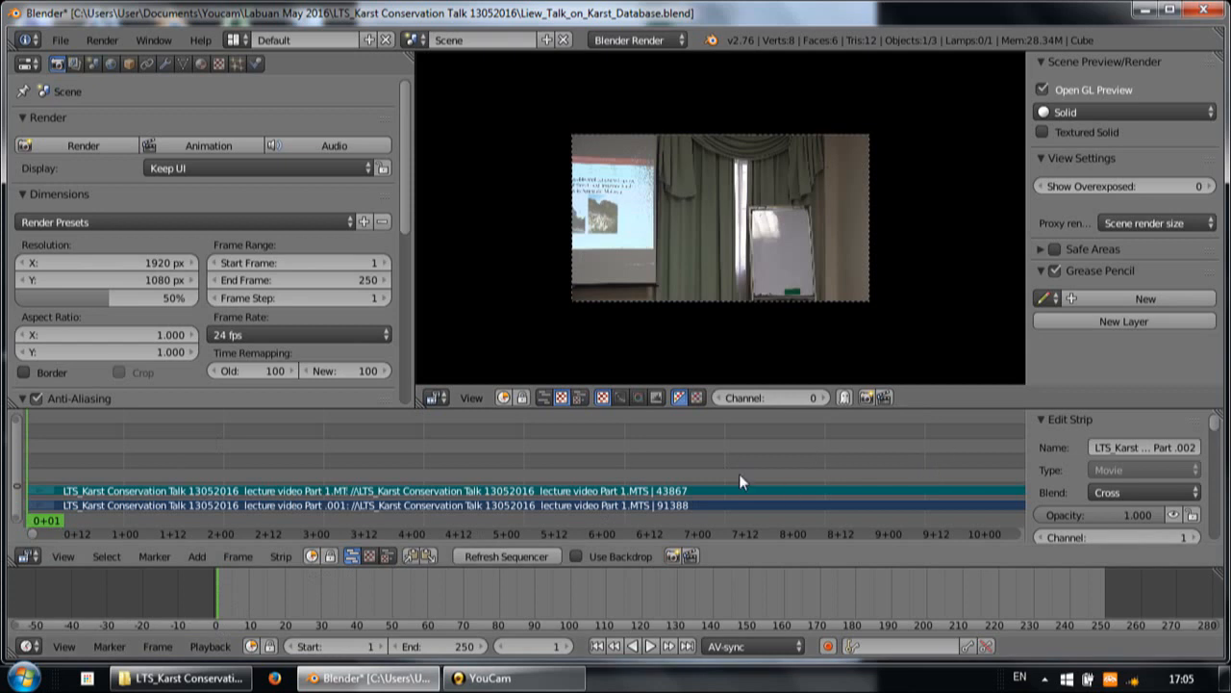
{"action": "mouse_move", "coordinate": [765, 481]}
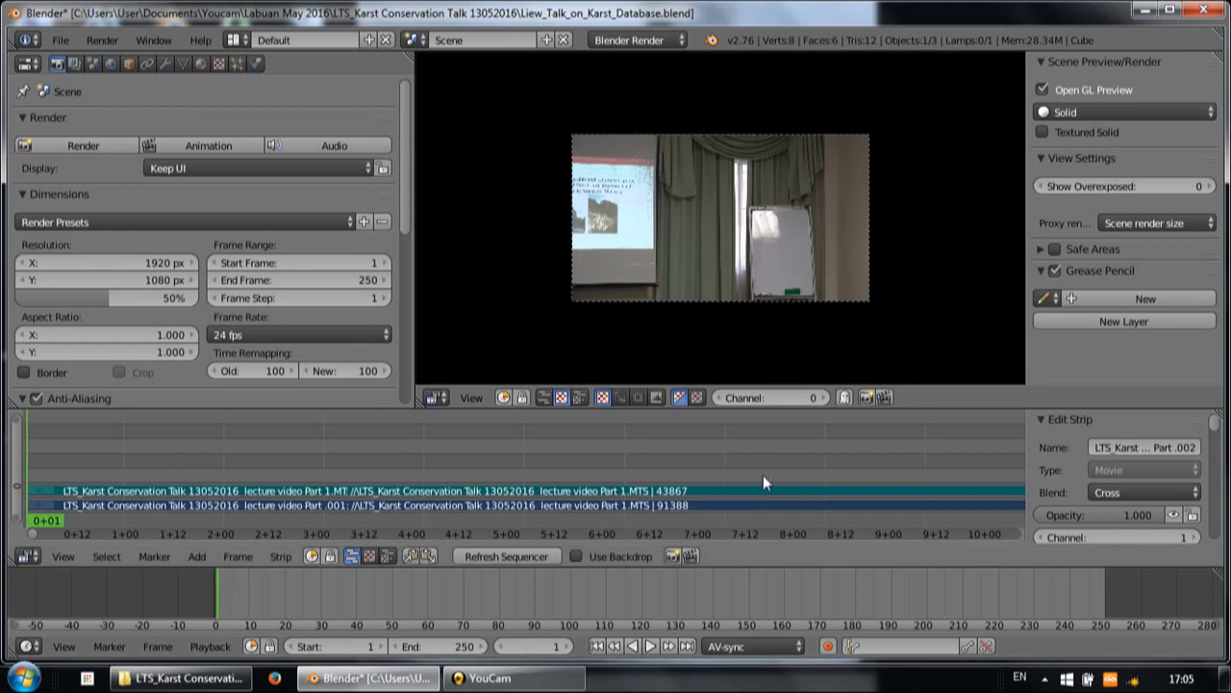
{"action": "mouse_move", "coordinate": [546, 469]}
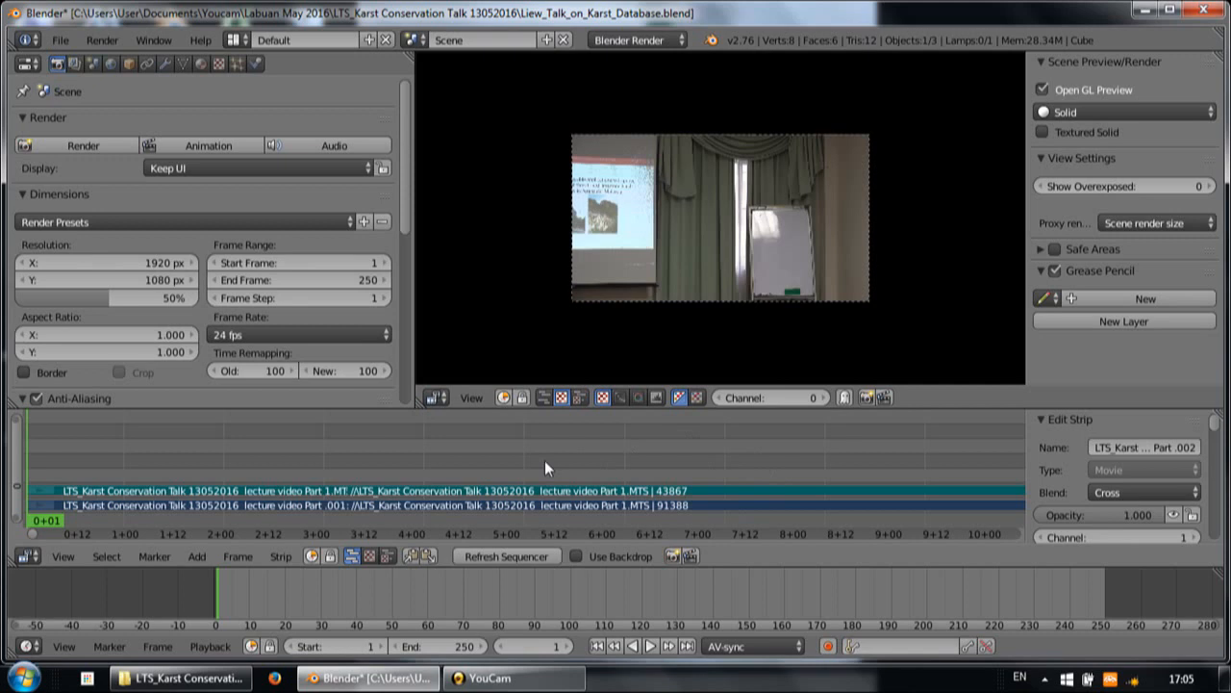
{"action": "mouse_move", "coordinate": [421, 470]}
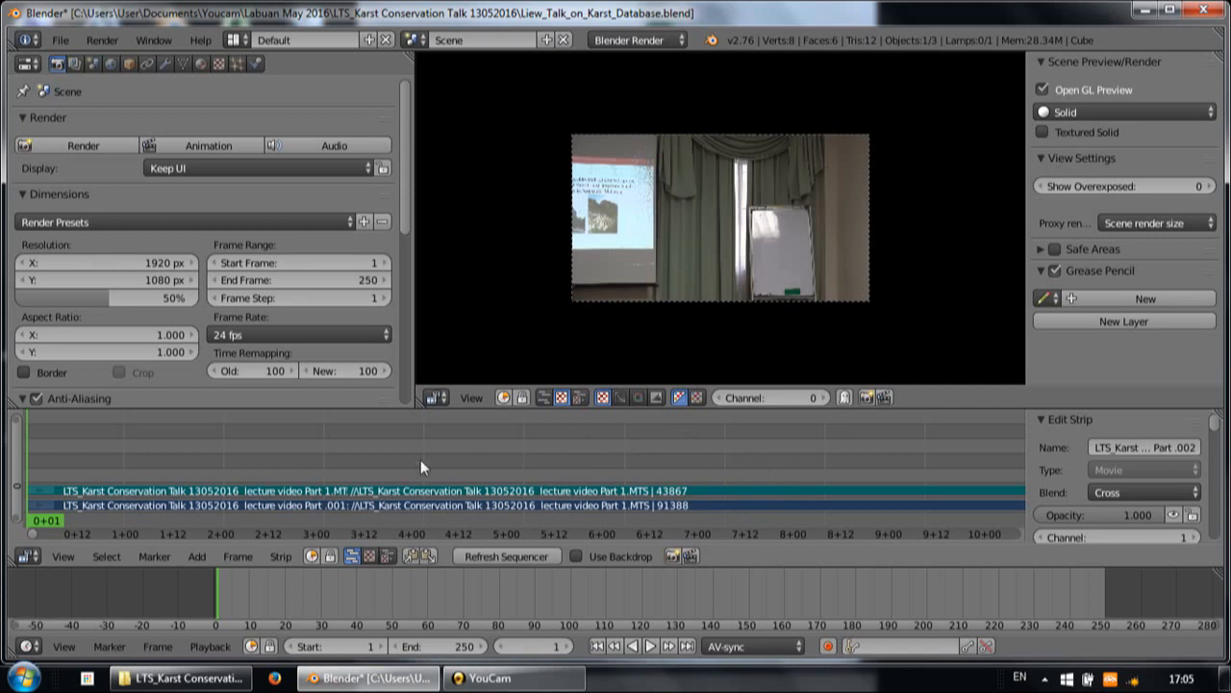
{"action": "mouse_move", "coordinate": [444, 469]}
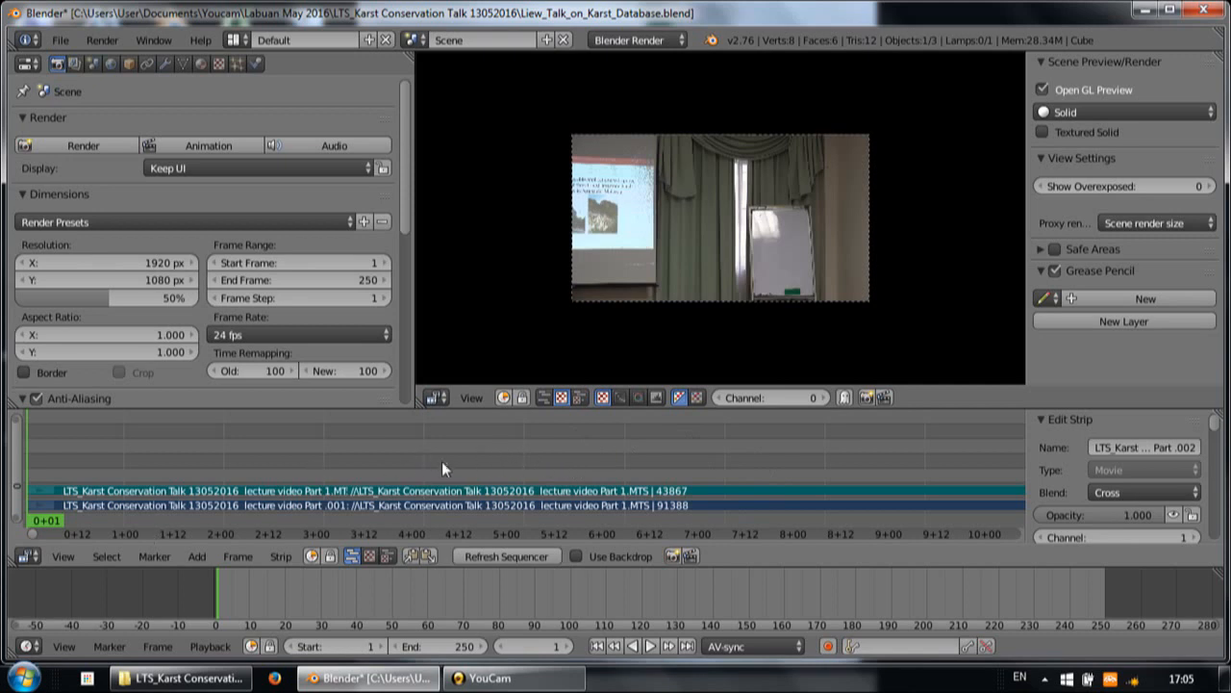
{"action": "mouse_move", "coordinate": [485, 468]}
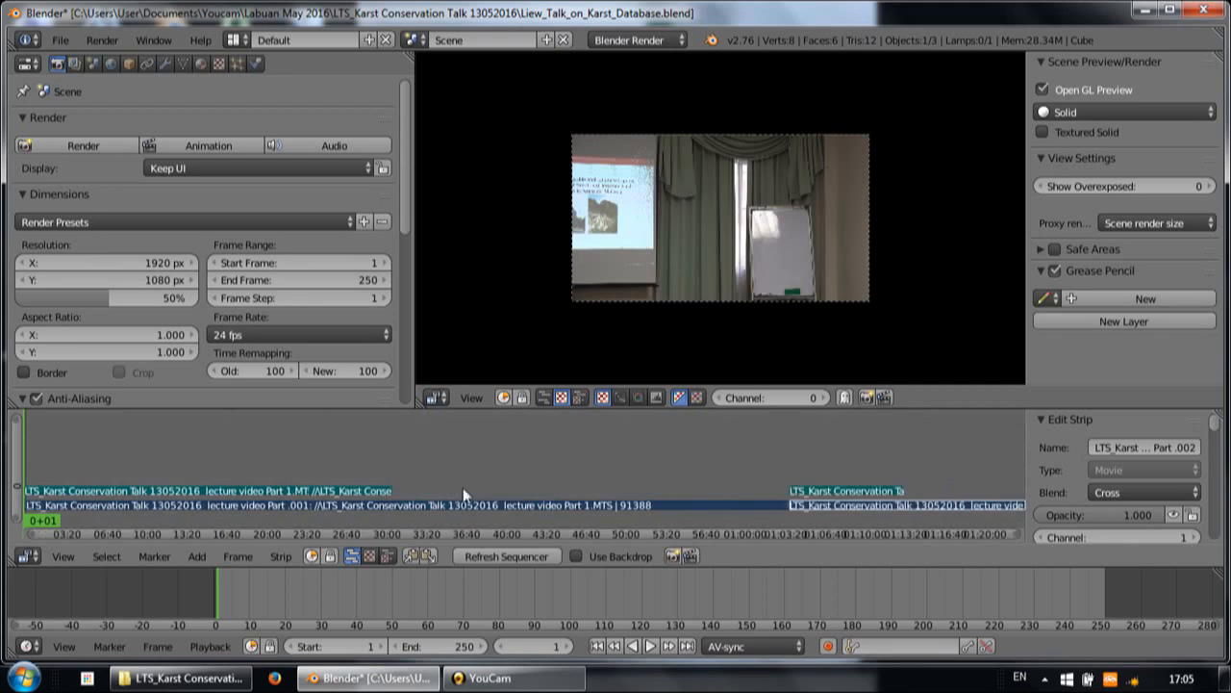
{"action": "mouse_move", "coordinate": [805, 504]}
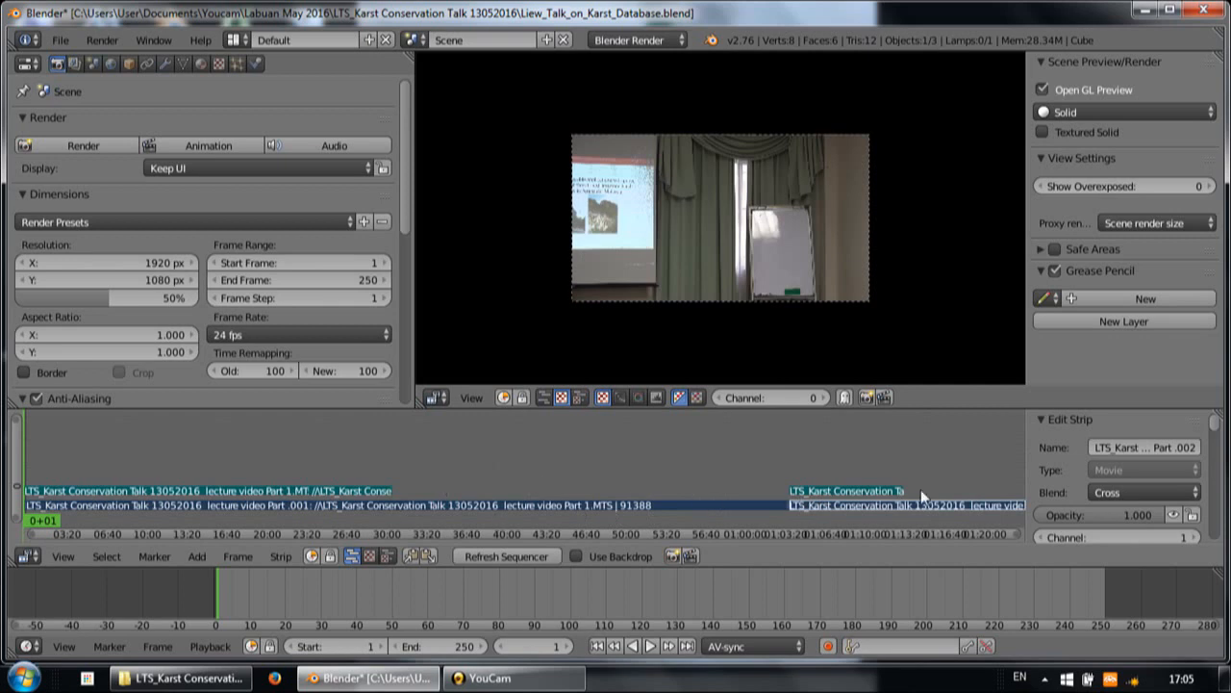
{"action": "left_click", "coordinate": [581, 504]}
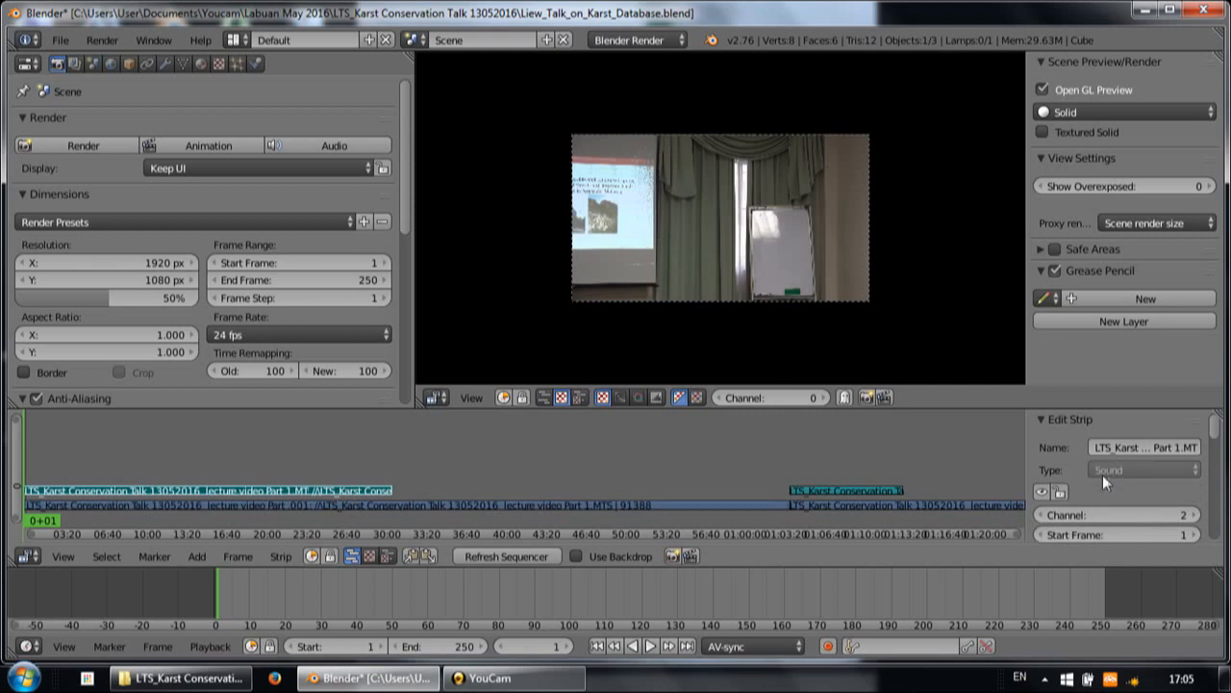
{"action": "mouse_move", "coordinate": [593, 515]}
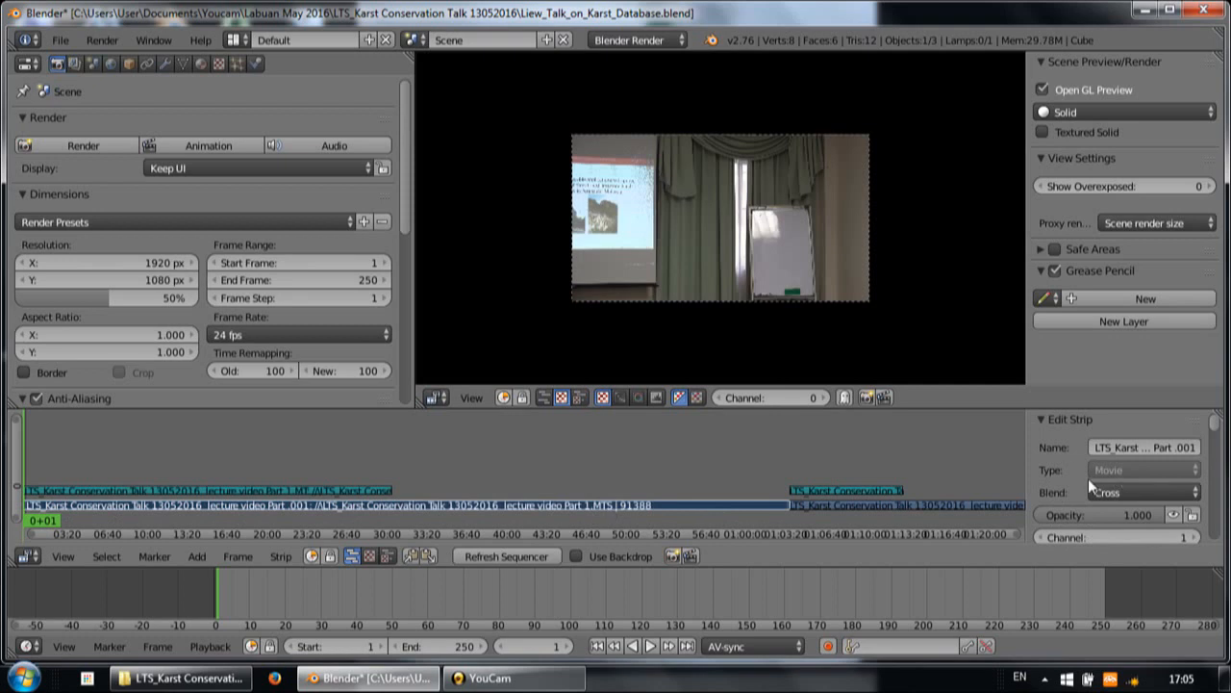
{"action": "mouse_move", "coordinate": [375, 483]}
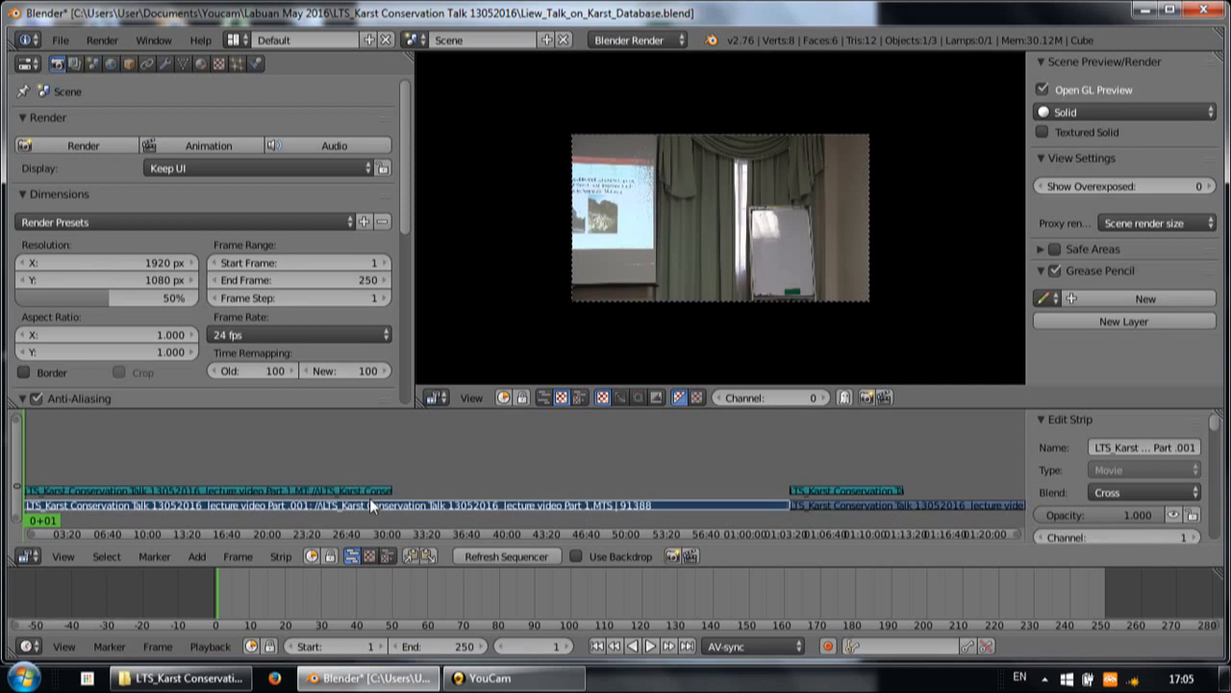
{"action": "mouse_move", "coordinate": [849, 500]}
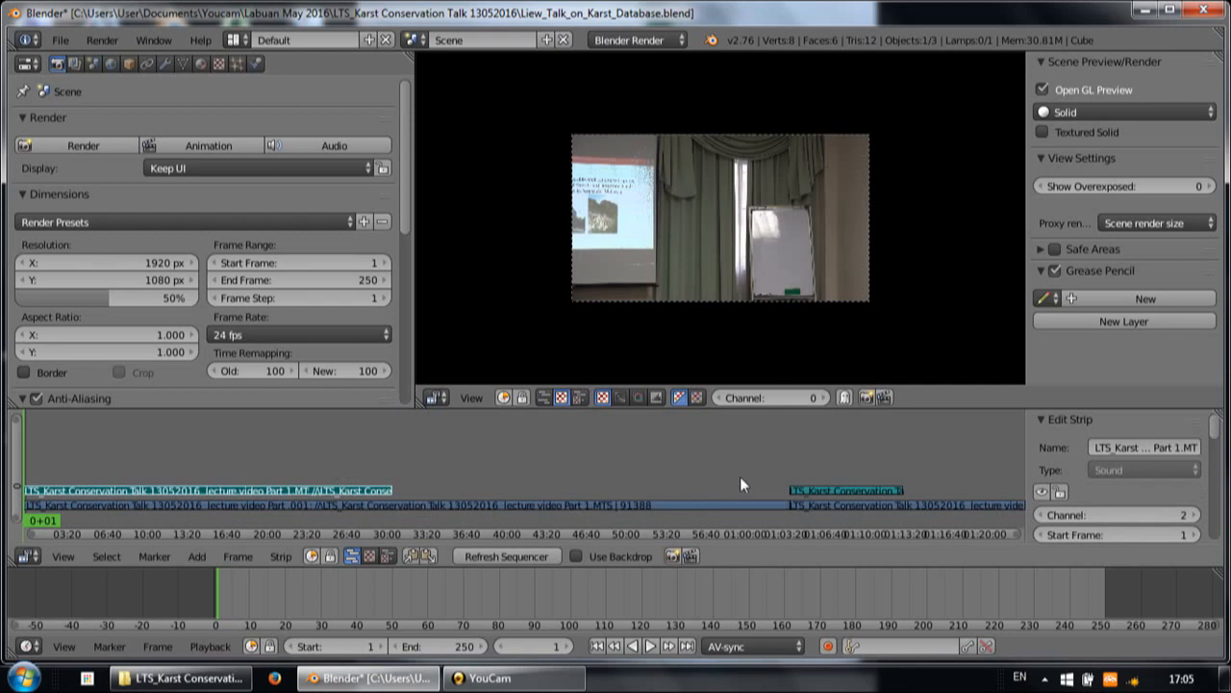
{"action": "mouse_move", "coordinate": [514, 492]}
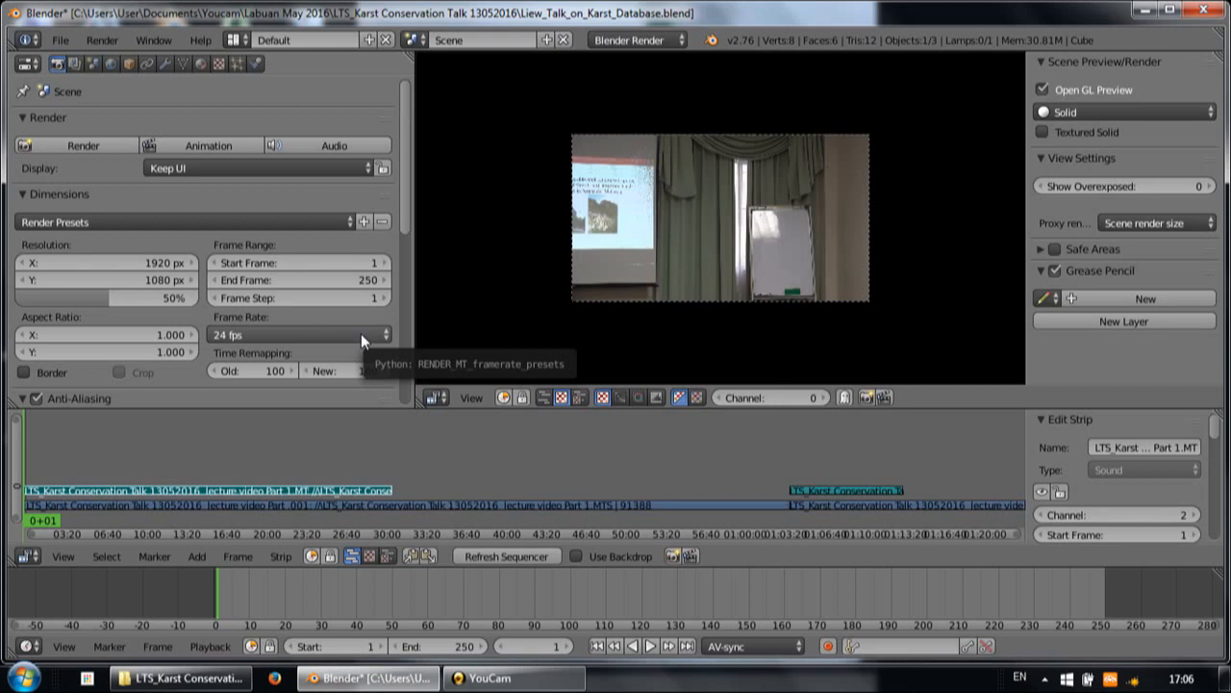
Choose the 50 fps frame rate preset and check the lecture parts' strips
{"action": "left_click", "coordinate": [298, 335]}
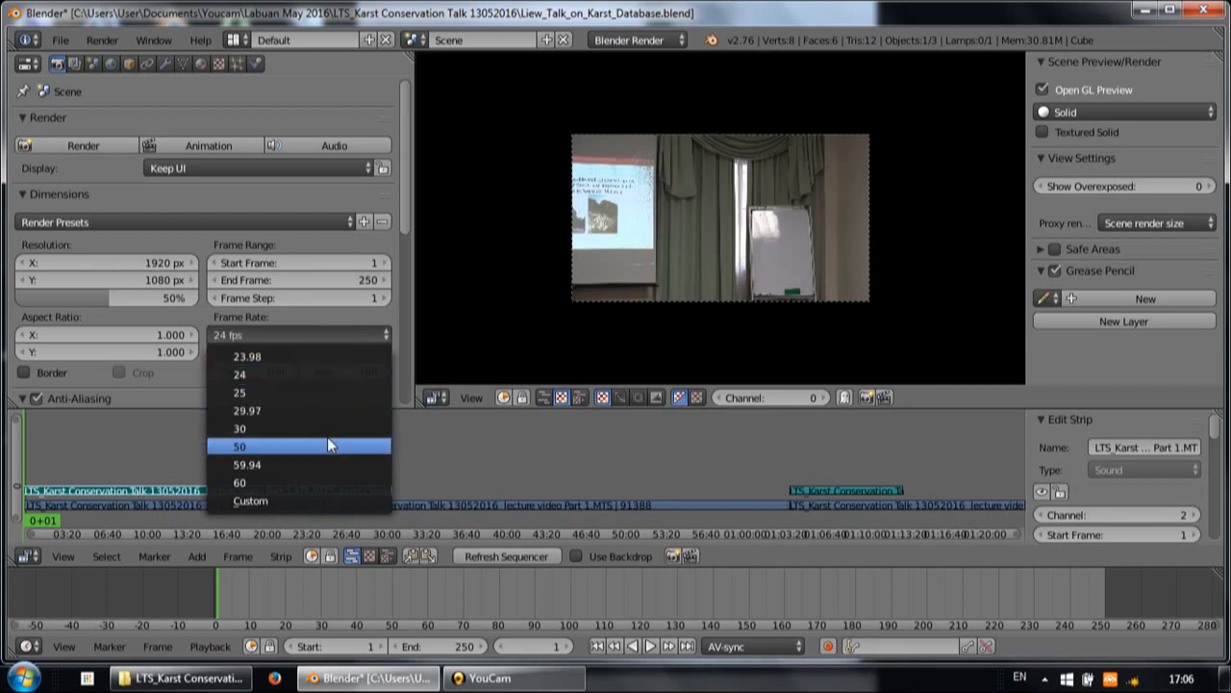
{"action": "left_click", "coordinate": [238, 446]}
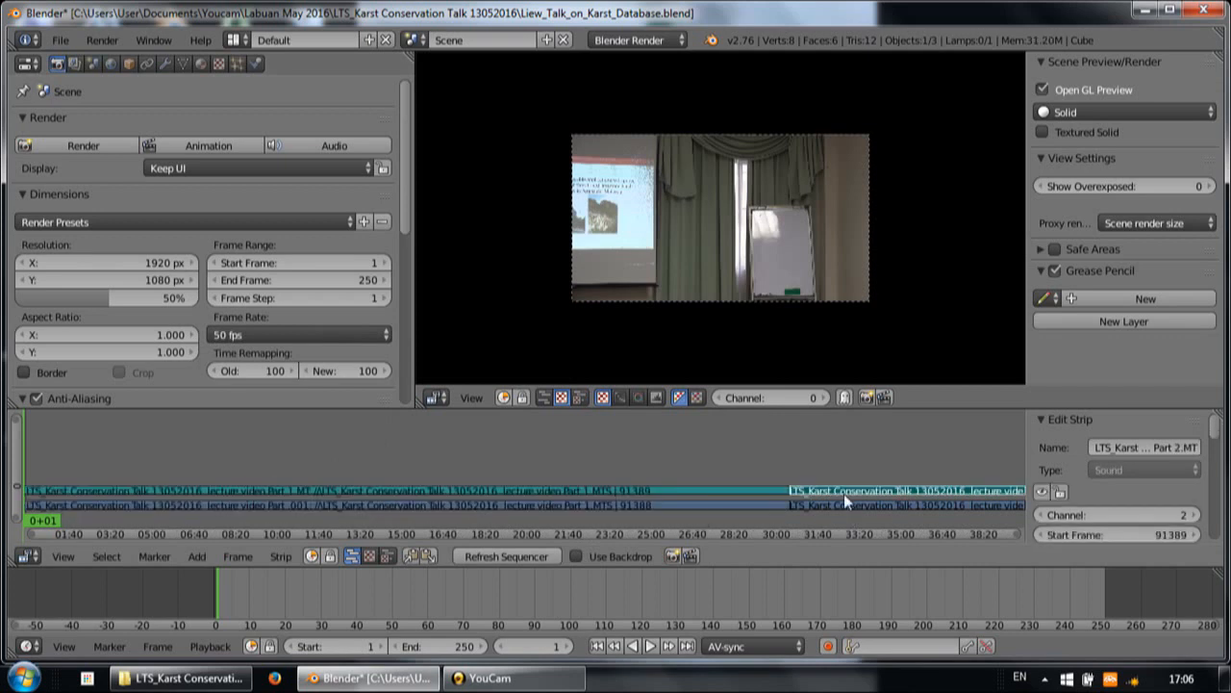
{"action": "left_click", "coordinate": [904, 504]}
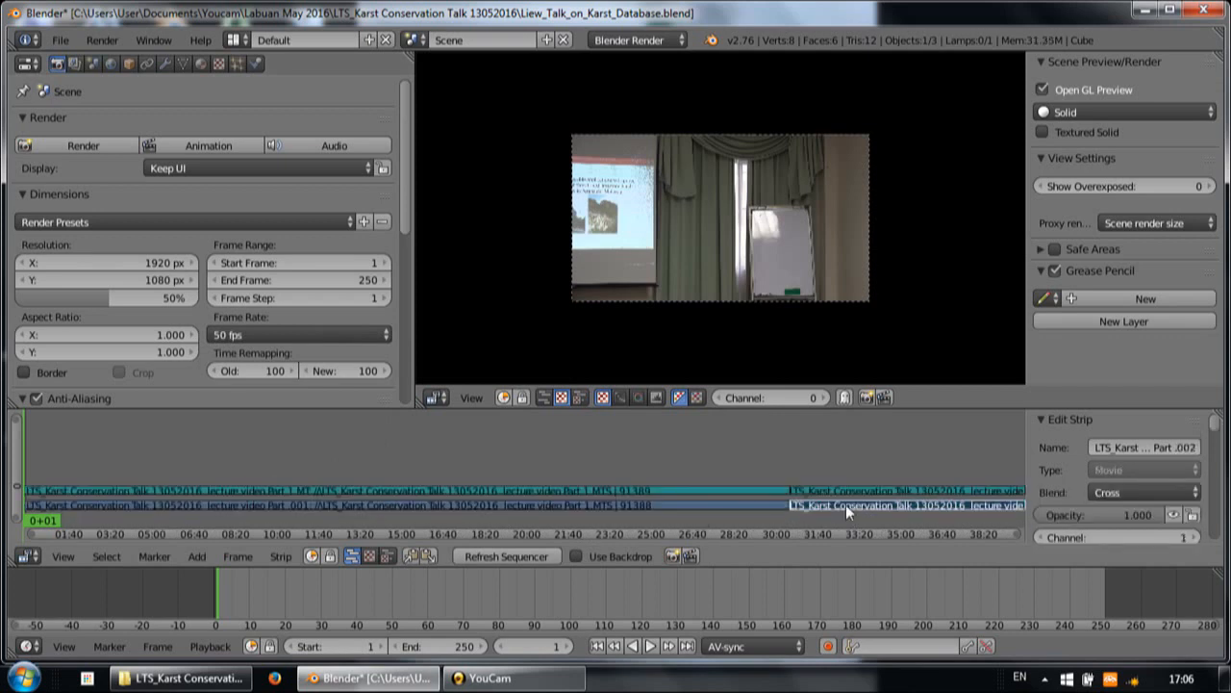
{"action": "left_click", "coordinate": [875, 490]}
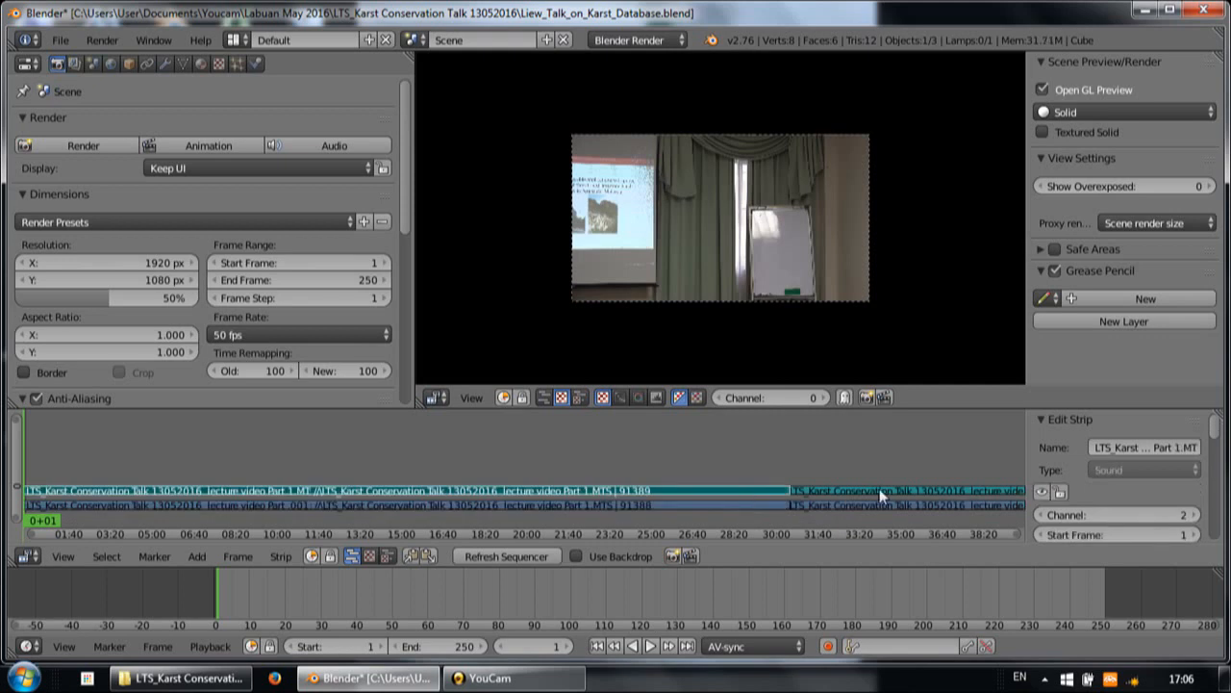
{"action": "left_click", "coordinate": [885, 490]}
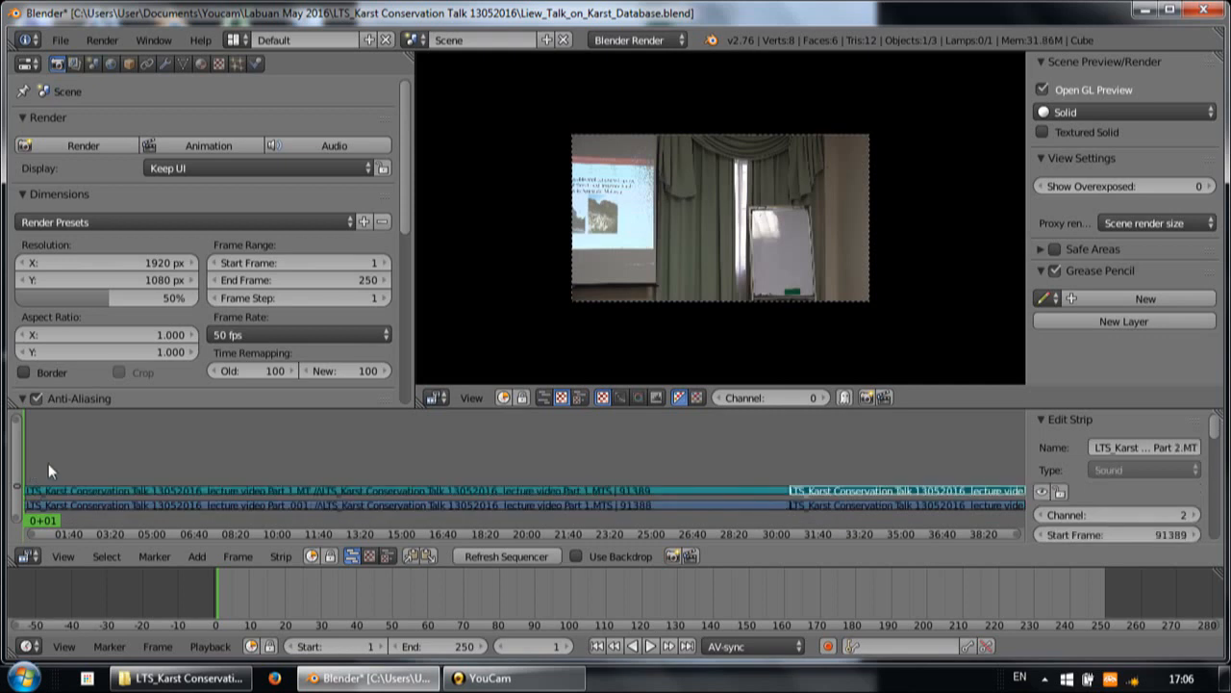
Set the Timeline End frame to 2905 so playback covers the footage
{"action": "left_click", "coordinate": [215, 596]}
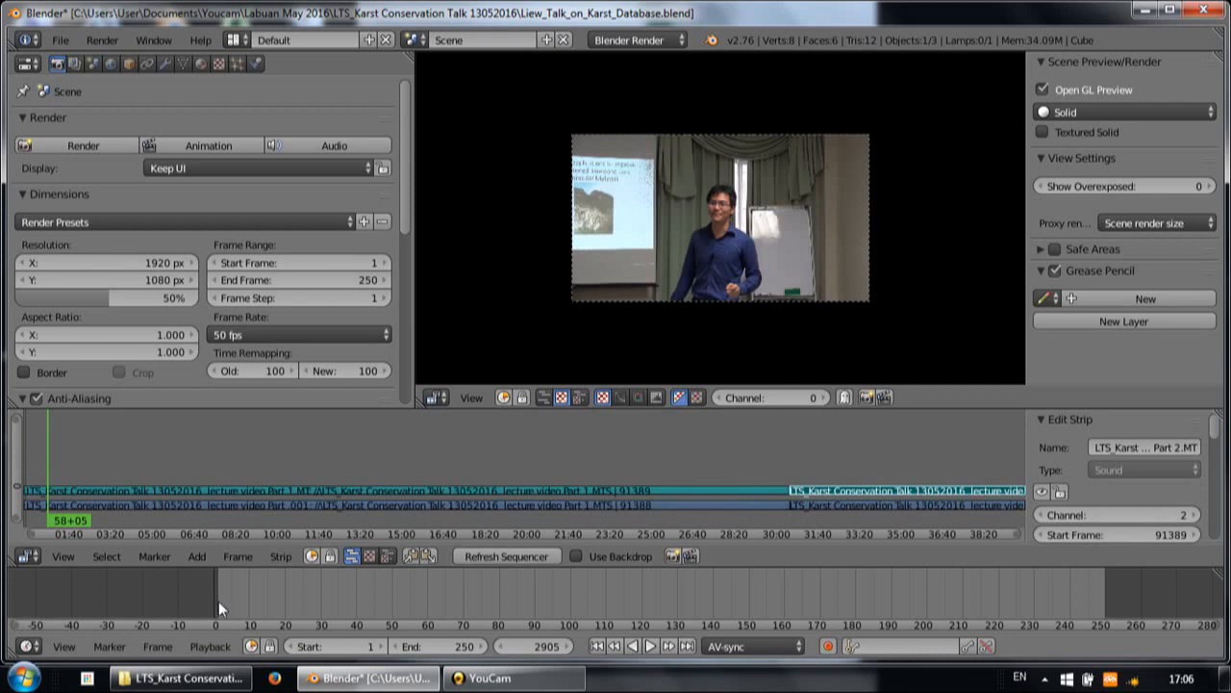
{"action": "mouse_move", "coordinate": [1112, 619]}
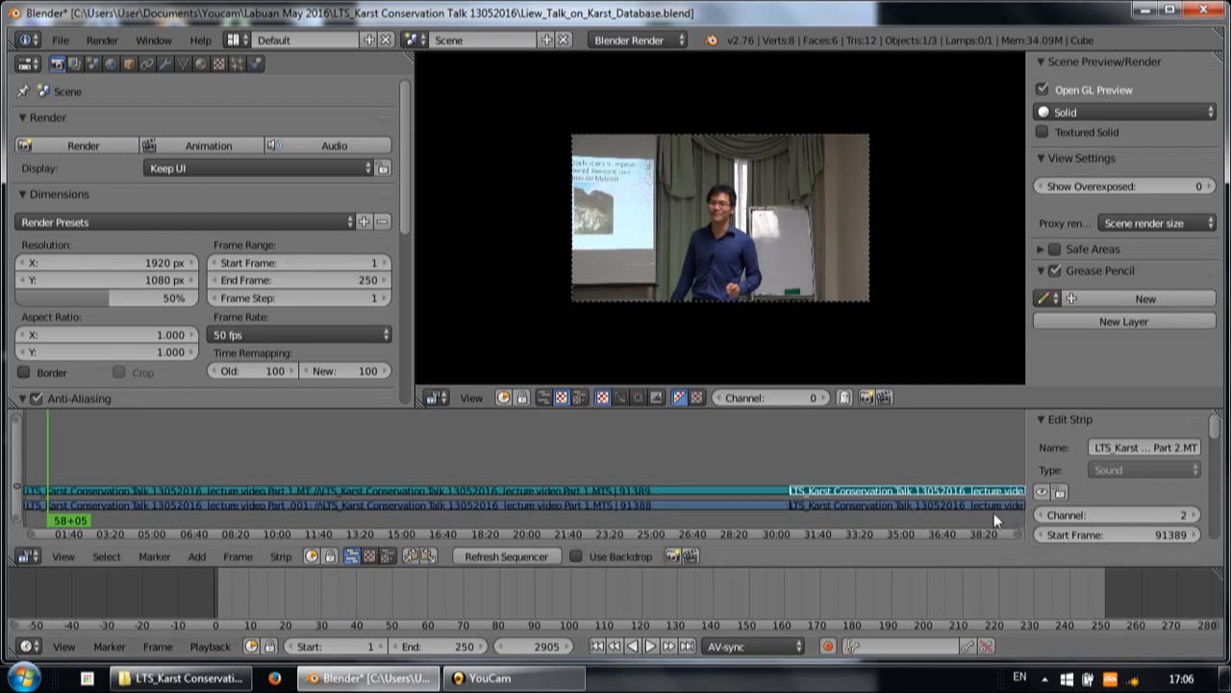
{"action": "mouse_move", "coordinate": [1021, 498]}
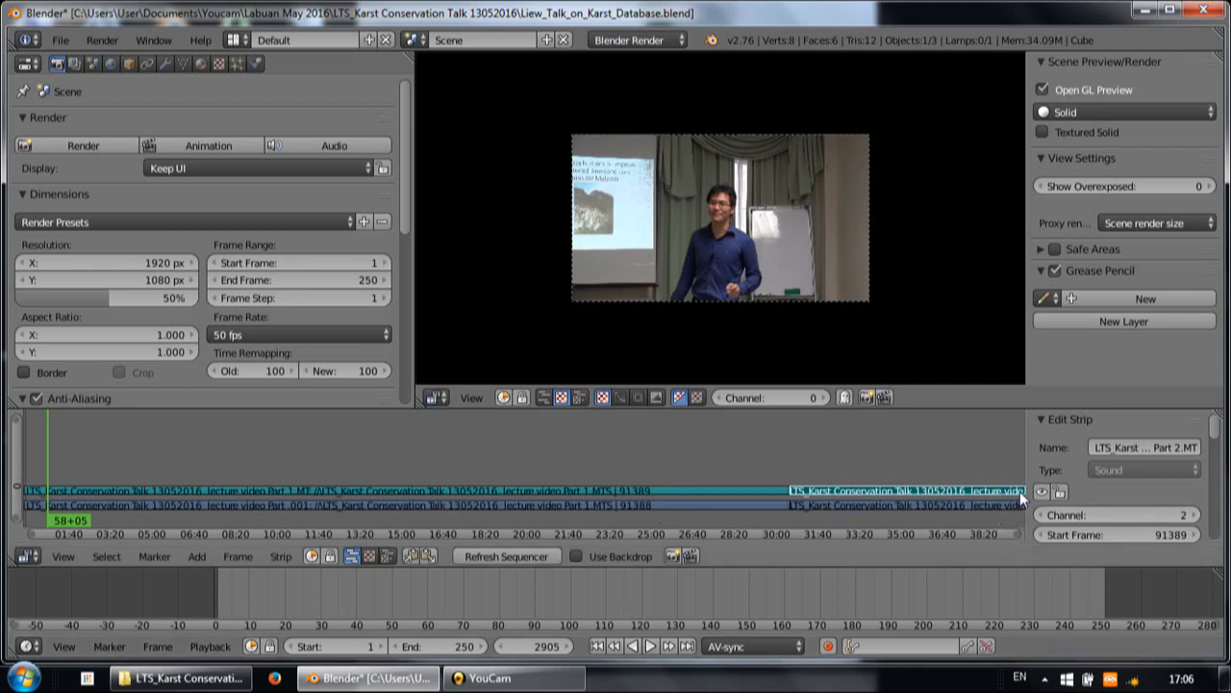
{"action": "mouse_move", "coordinate": [1021, 497]}
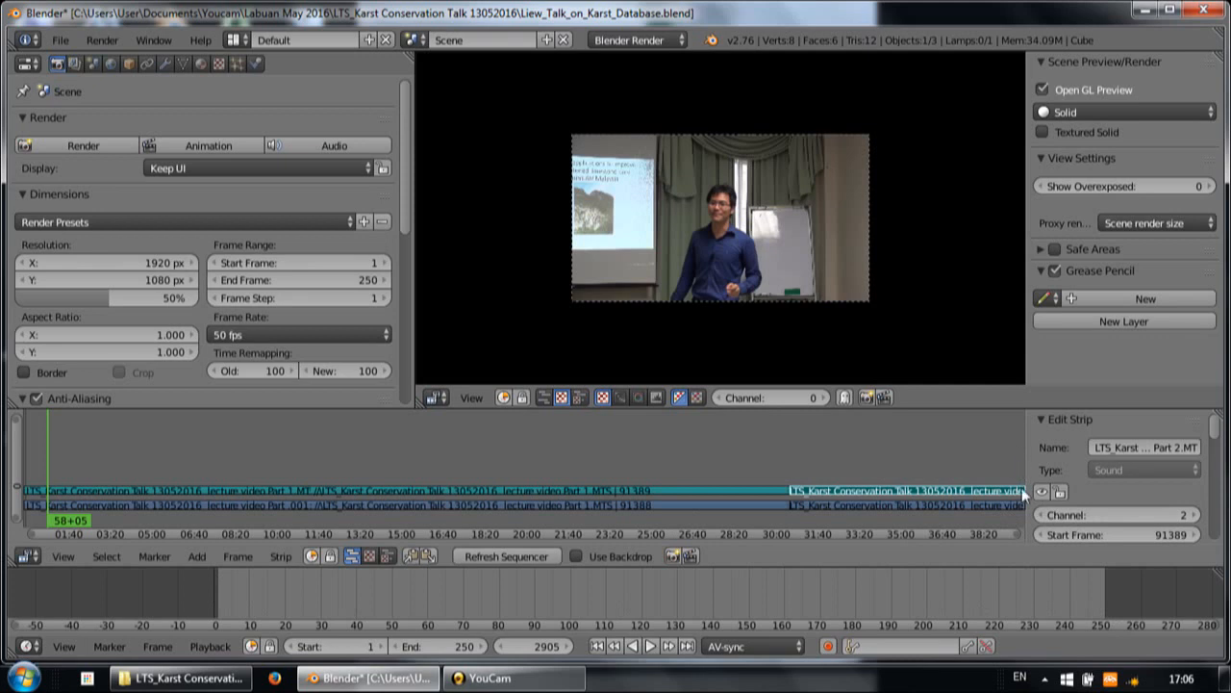